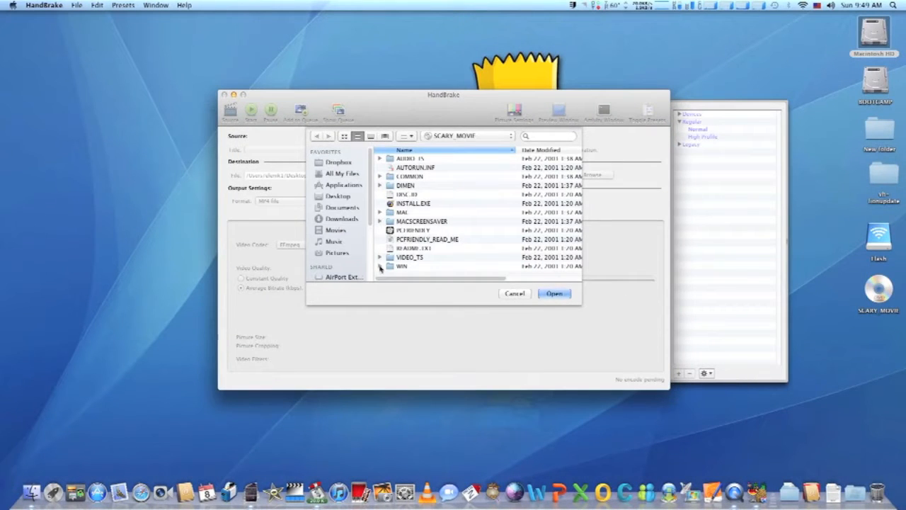
Load the SCARY_MOVIE disc's VIDEO_TS folder as the HandBrake source.
{"action": "left_click", "coordinate": [409, 257]}
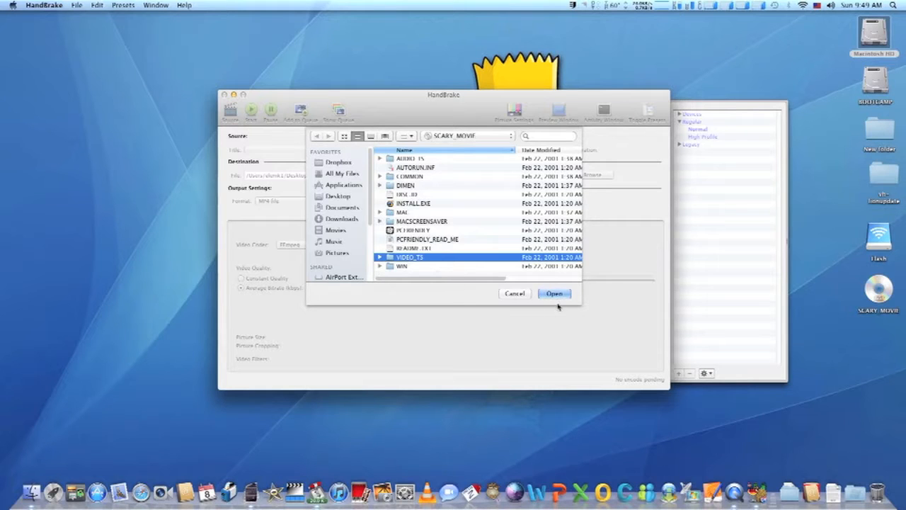
{"action": "left_click", "coordinate": [554, 293]}
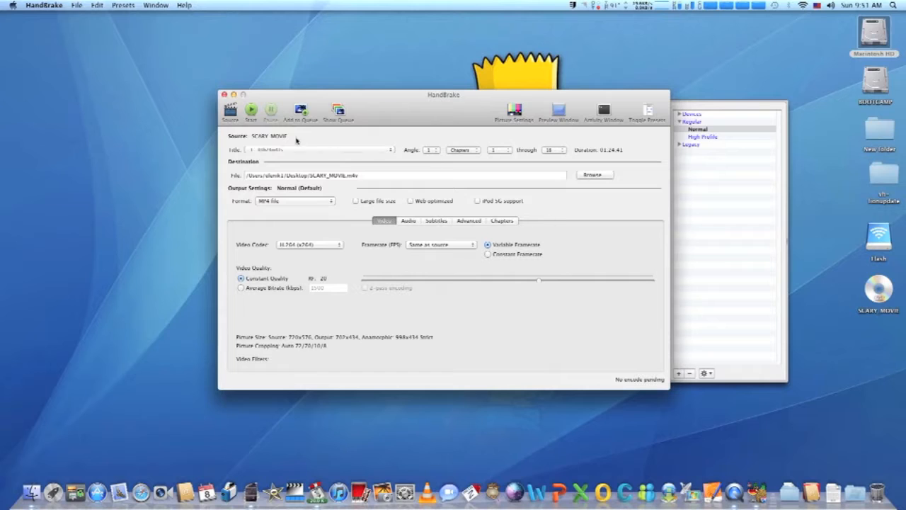
{"action": "mouse_move", "coordinate": [249, 111]}
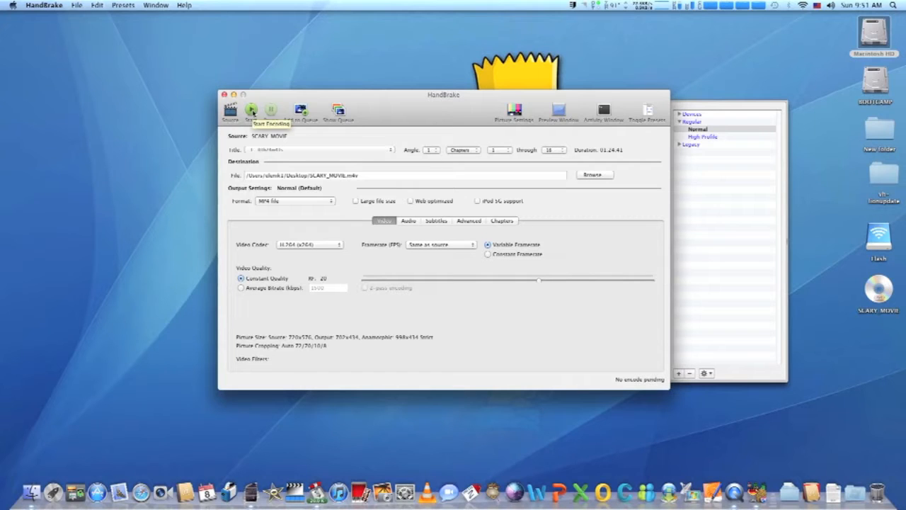
Encode the title to MP4 with the Normal preset, then quit HandBrake when finished.
{"action": "left_click", "coordinate": [252, 111]}
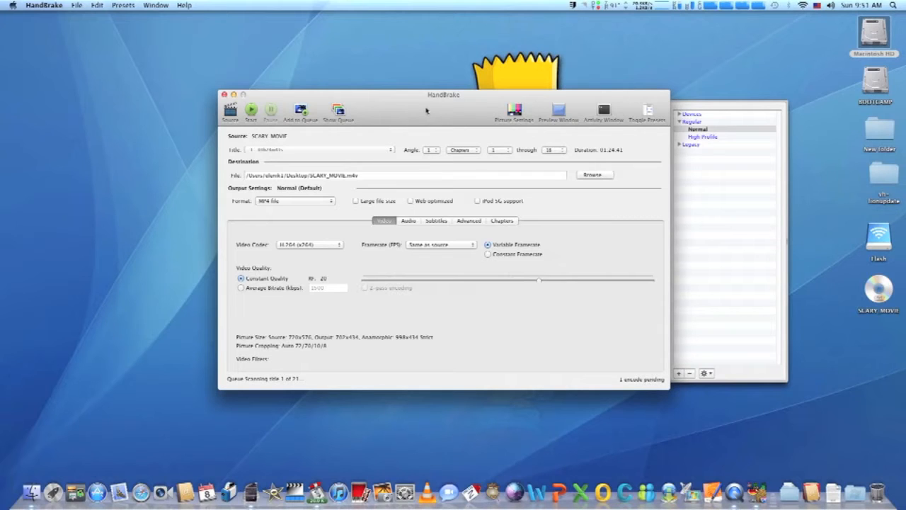
{"action": "left_click", "coordinate": [252, 110]}
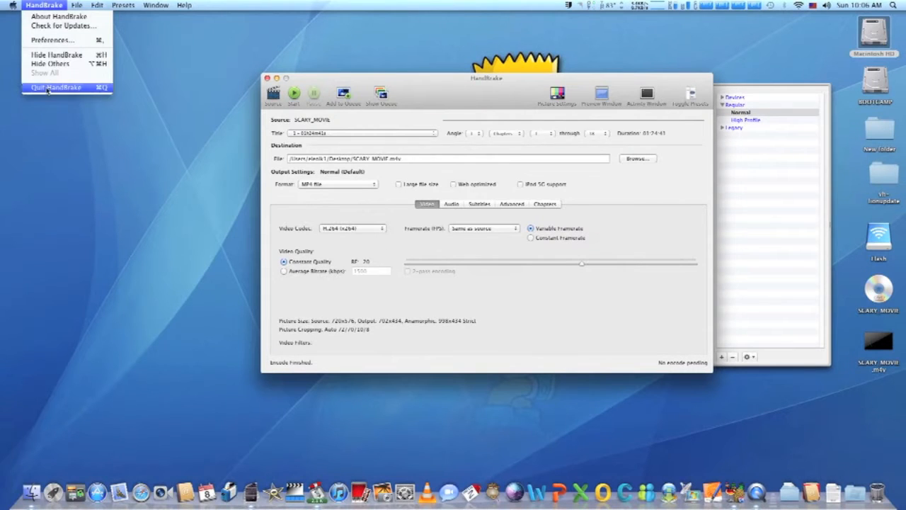
{"action": "left_click", "coordinate": [46, 88]}
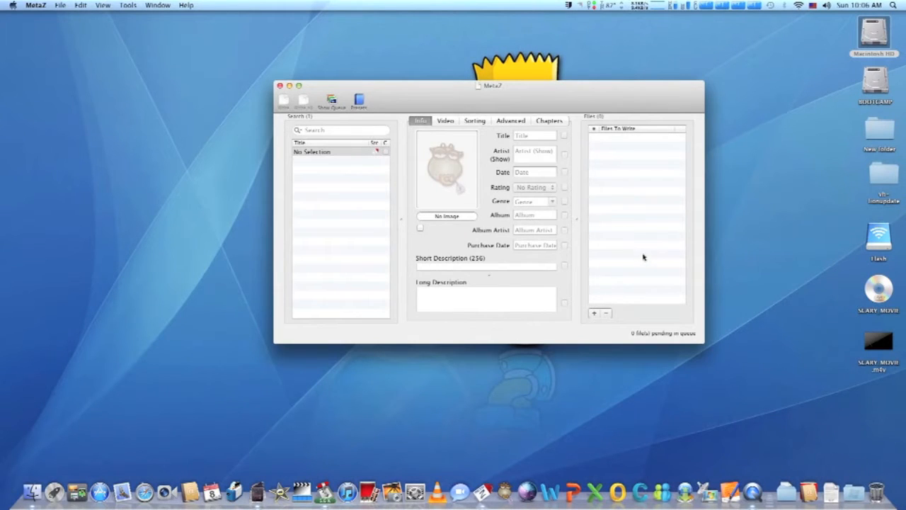
Drag SCARY_MOVIE.m4v from the desktop into MetaZ's Files list as a Movie.
{"action": "left_click_drag", "start_coordinate": [878, 344], "coordinate": [756, 271]}
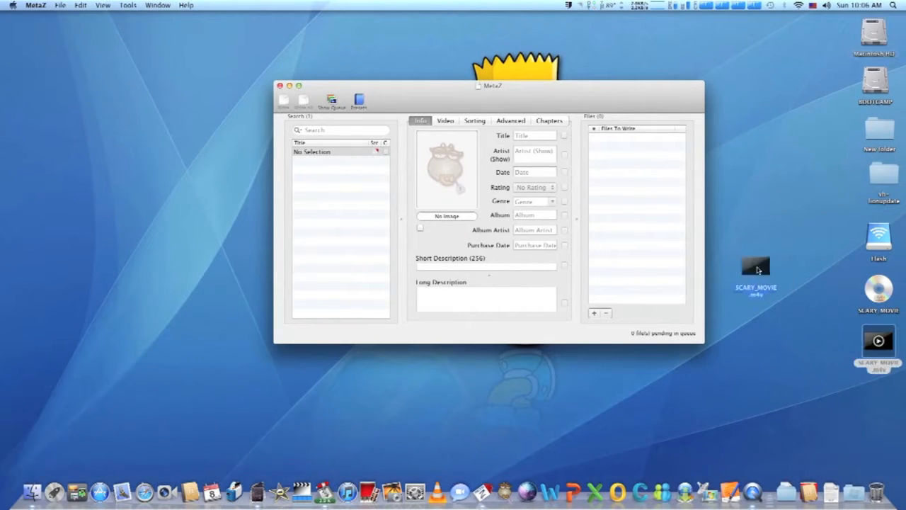
{"action": "left_click_drag", "start_coordinate": [756, 266], "coordinate": [637, 219]}
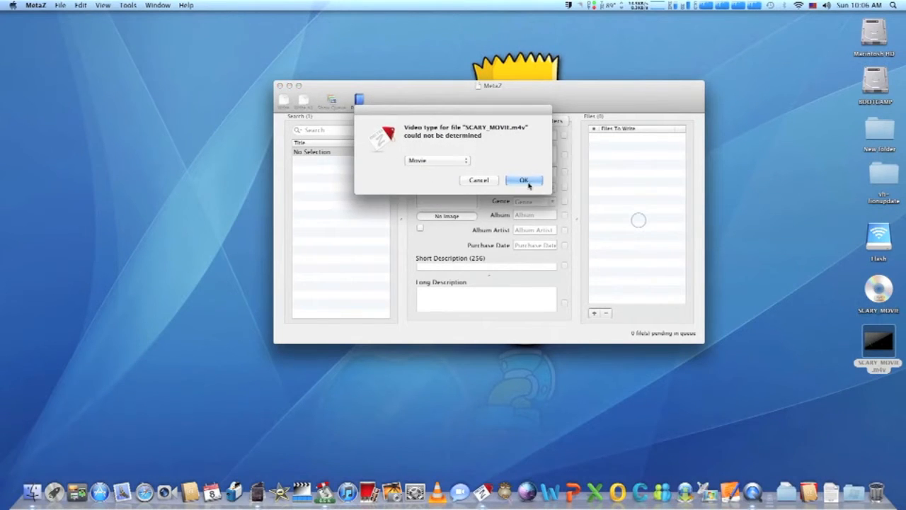
{"action": "left_click", "coordinate": [525, 178]}
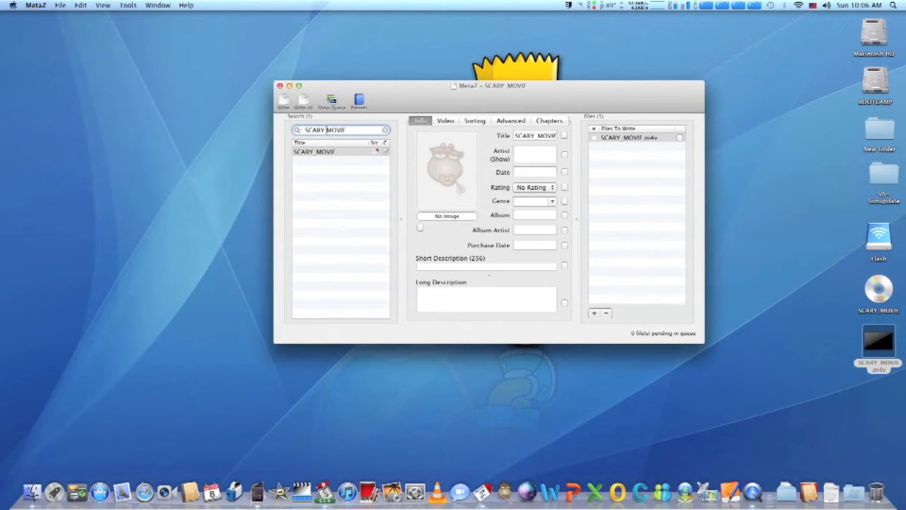
Search online by title, pick the matching Scary Movie result and apply its details to the file.
{"action": "left_click", "coordinate": [297, 130]}
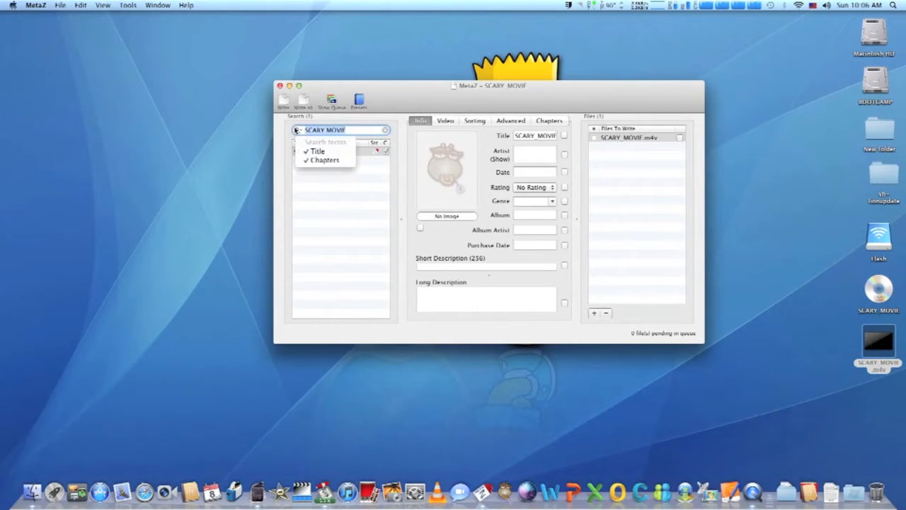
{"action": "left_click", "coordinate": [317, 150]}
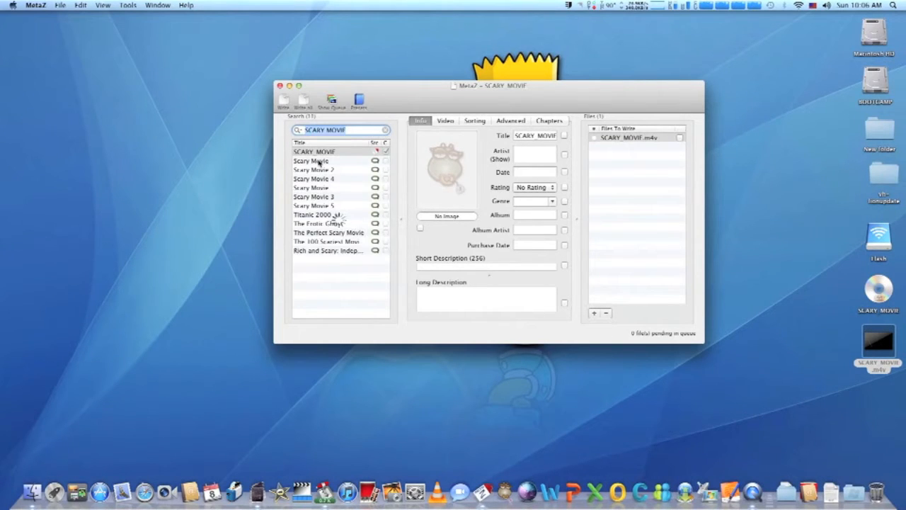
{"action": "left_click", "coordinate": [314, 151]}
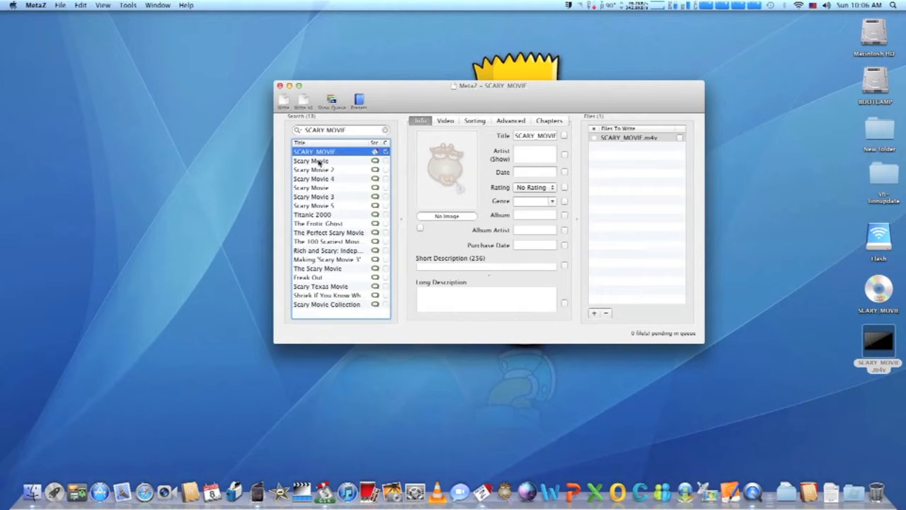
{"action": "left_click", "coordinate": [315, 162]}
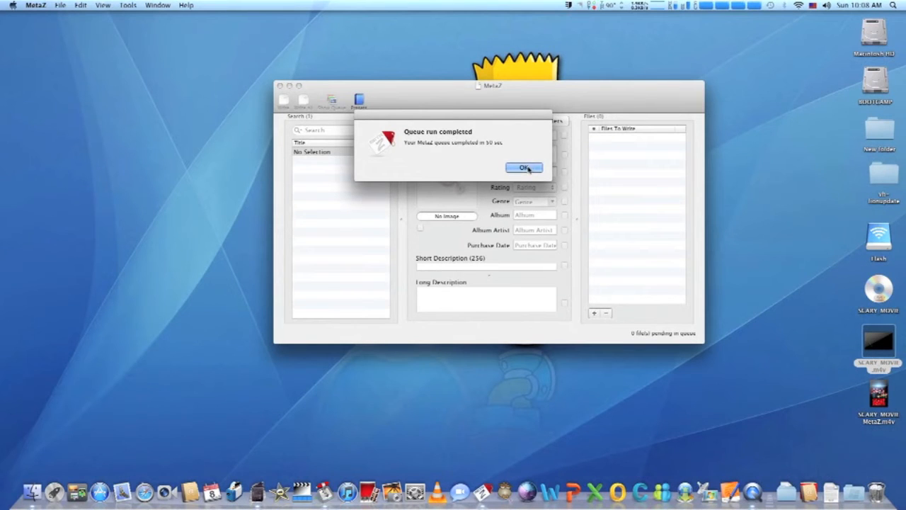
Dismiss the 'Queue run completed' alert after the tags are written.
{"action": "left_click", "coordinate": [524, 167]}
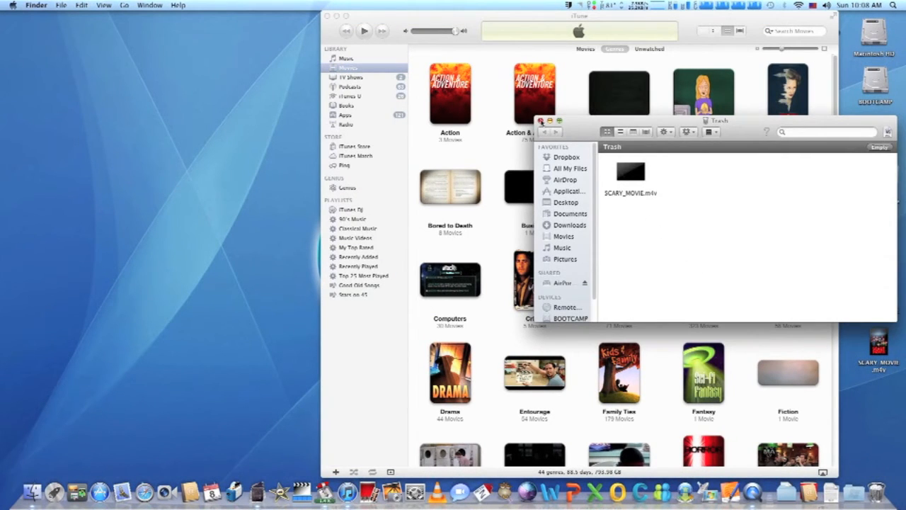
Close the Finder Trash window to reveal the iTunes Movies genre view.
{"action": "left_click", "coordinate": [548, 119]}
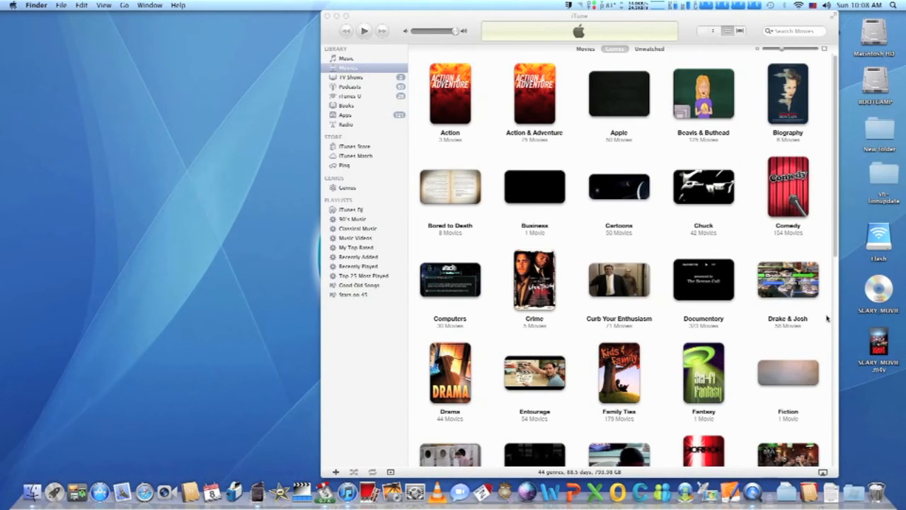